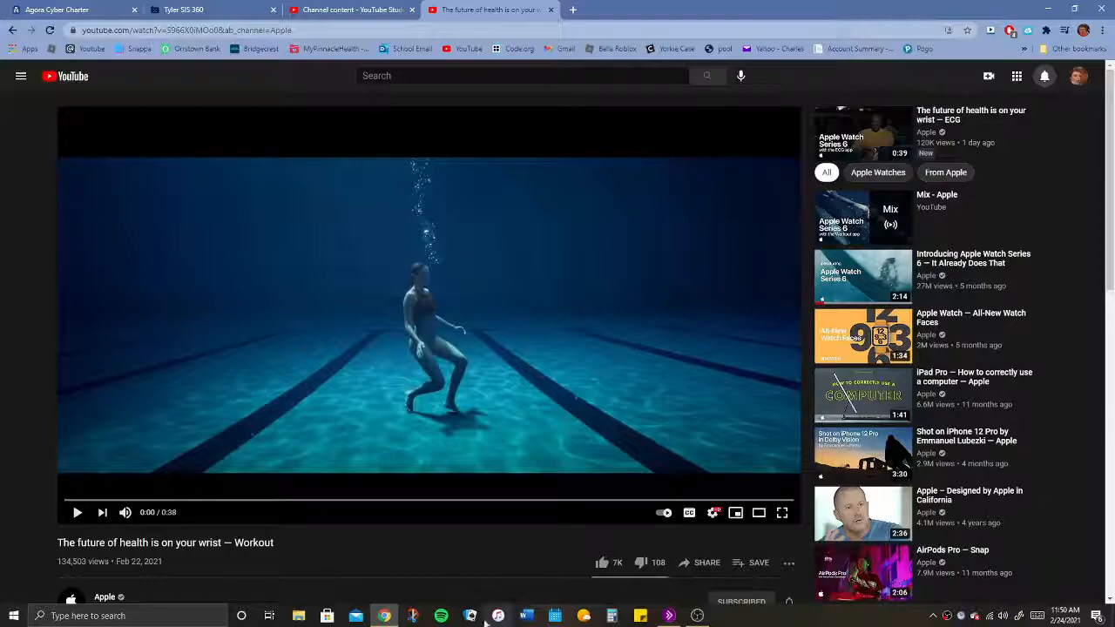
# Step: Scroll to the Apple Watch 'The future of health is on your wrist — Workout' video and play it full screen
pyautogui.scroll(-3)
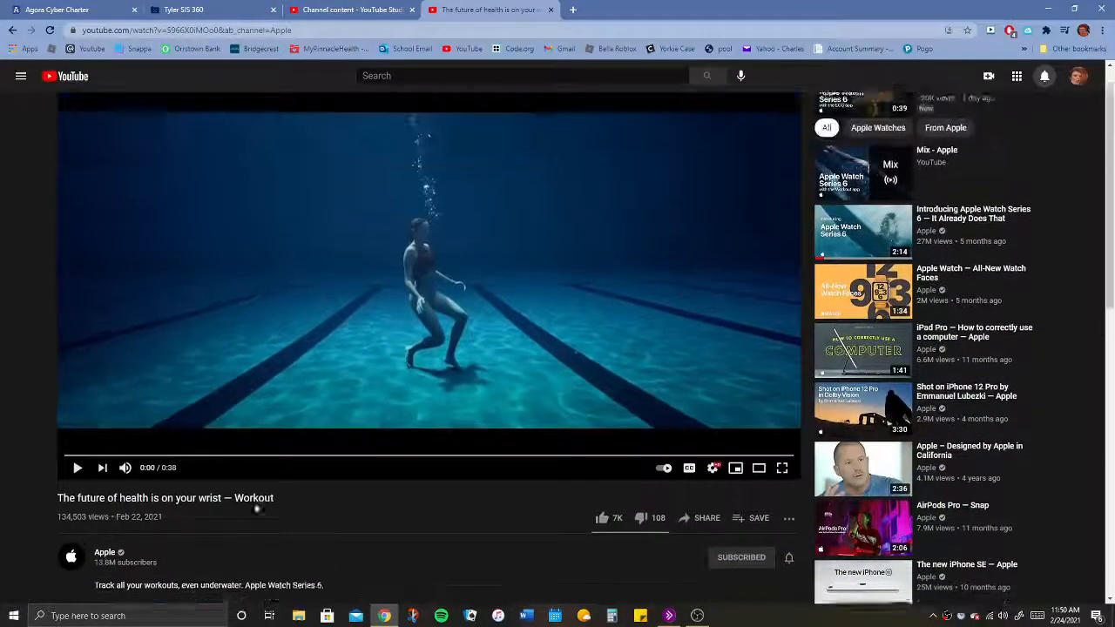
pyautogui.scroll(-3)
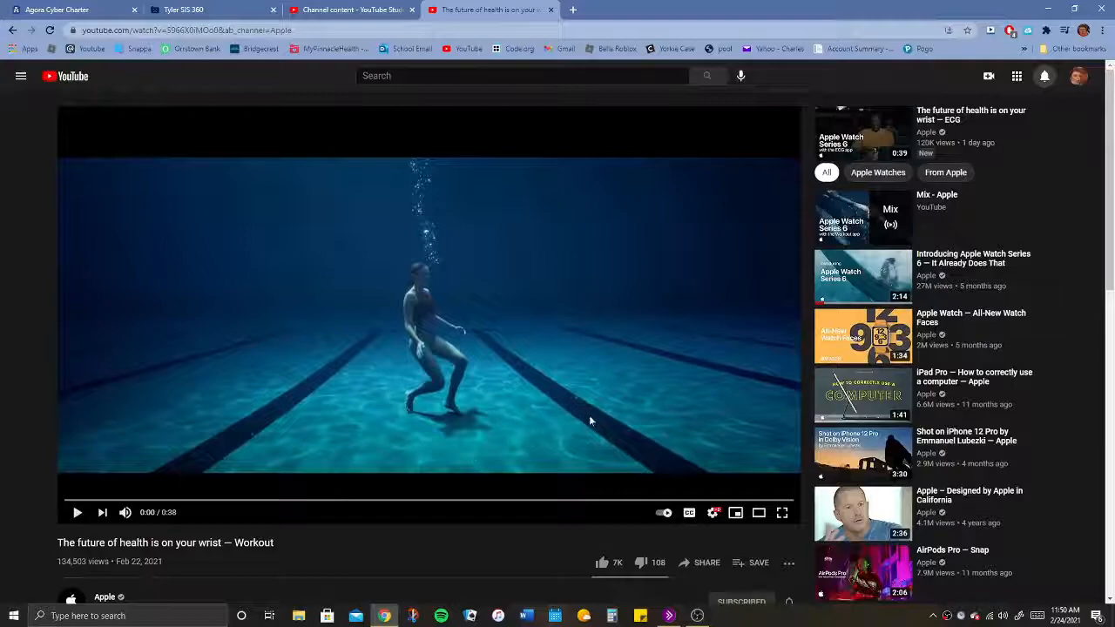
pyautogui.click(782, 512)
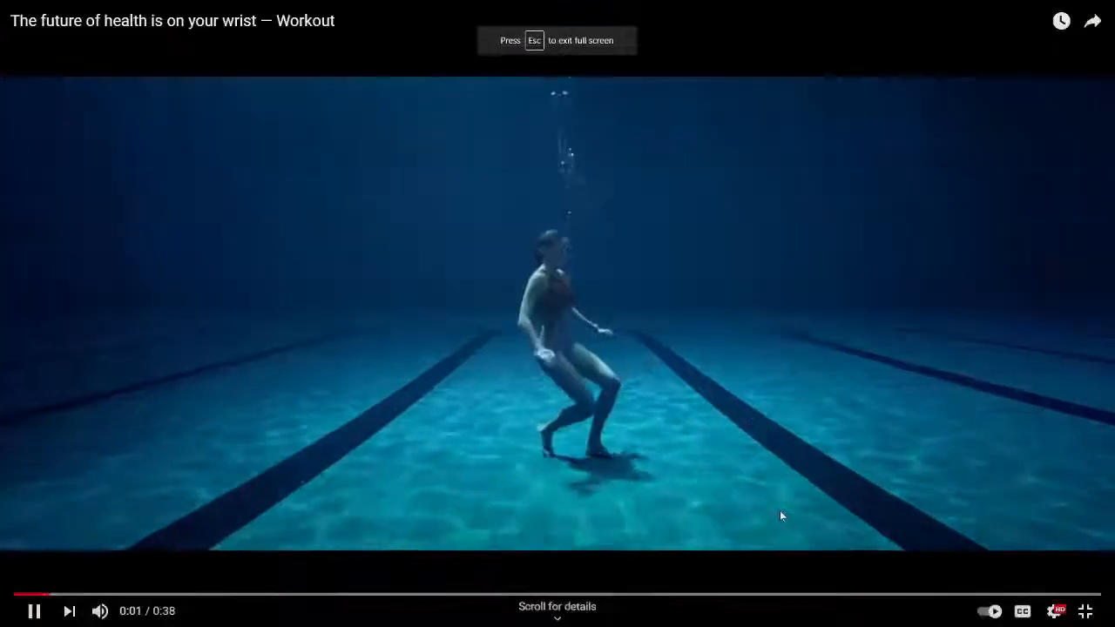